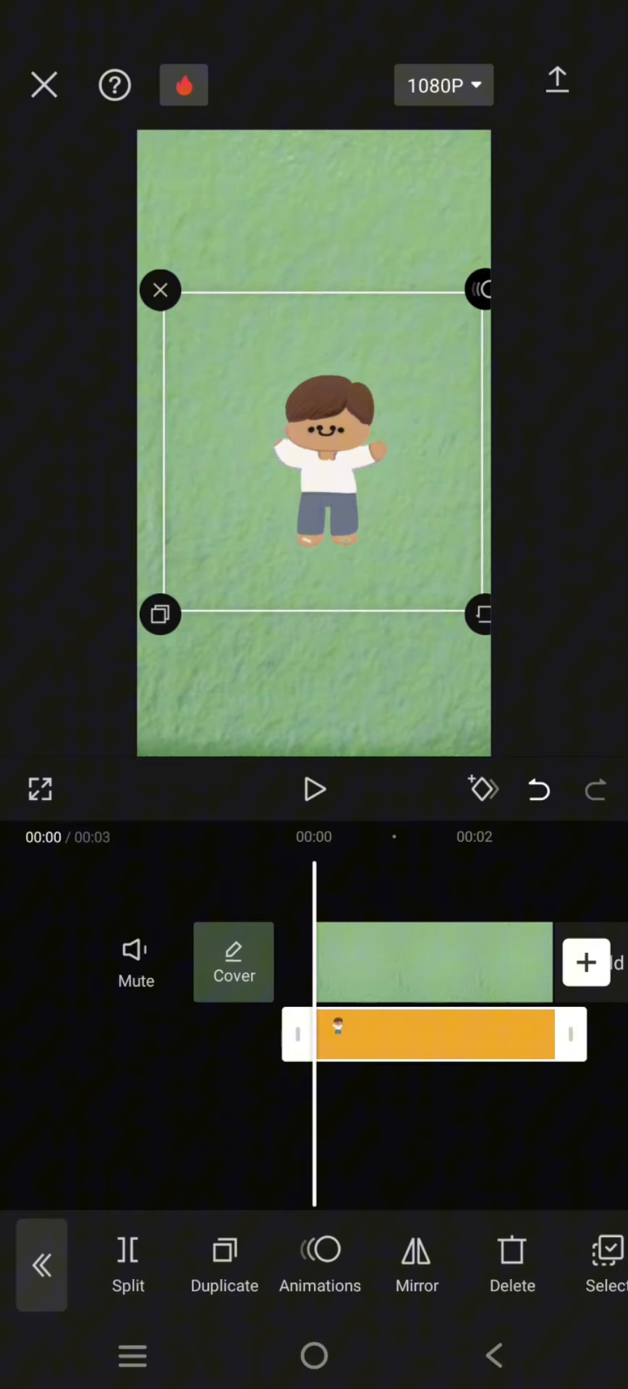
Add keyframes at the start and end of the cartoon boy sticker clip
click(483, 788)
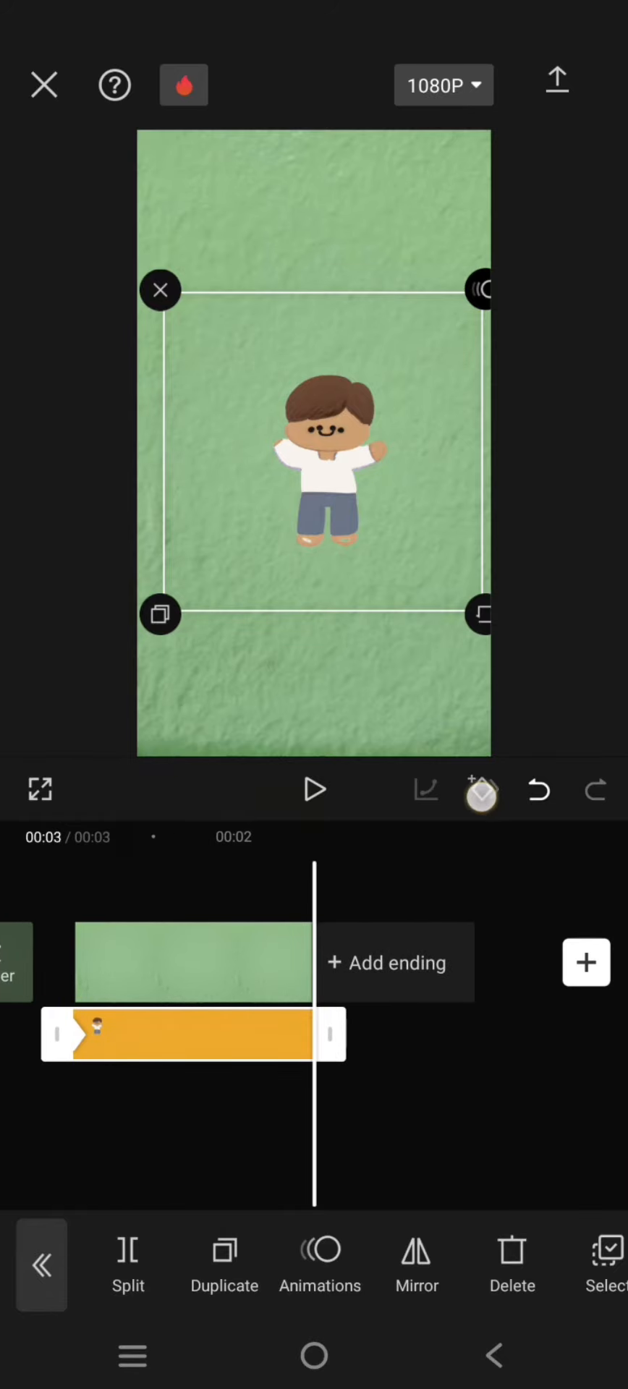
click(481, 789)
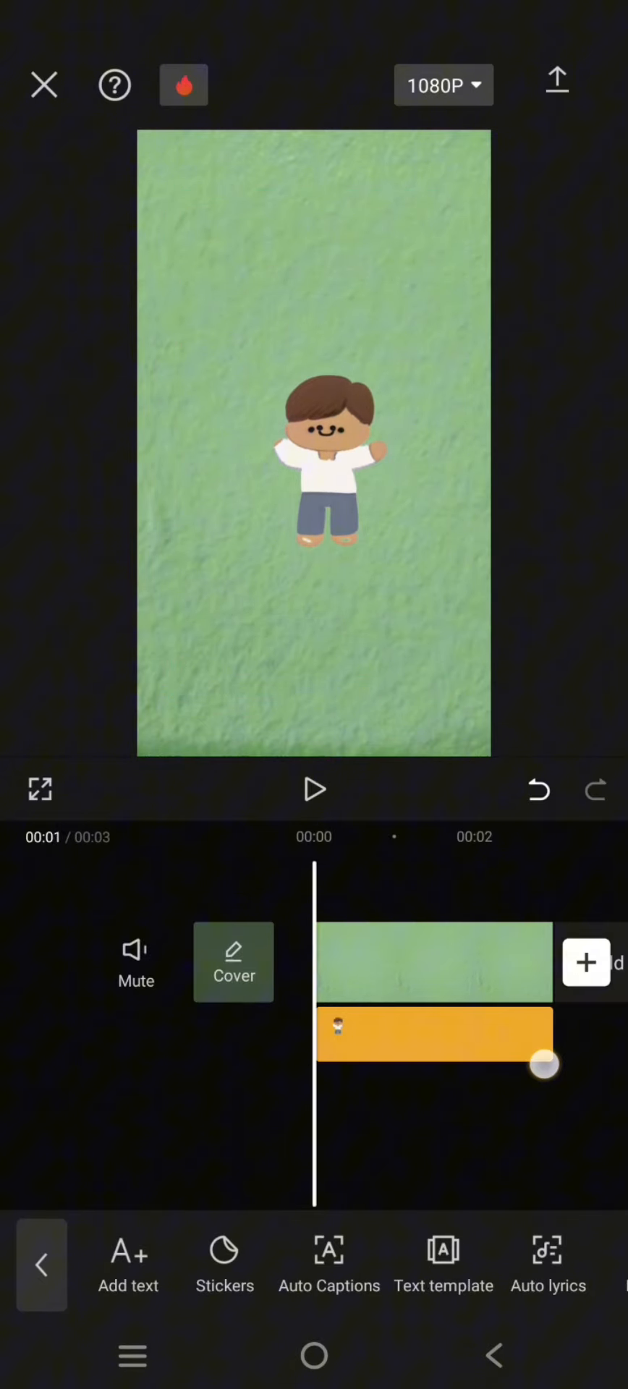
Apply the Bounce 3 easing graph to the sticker's keyframes and confirm it
click(434, 1033)
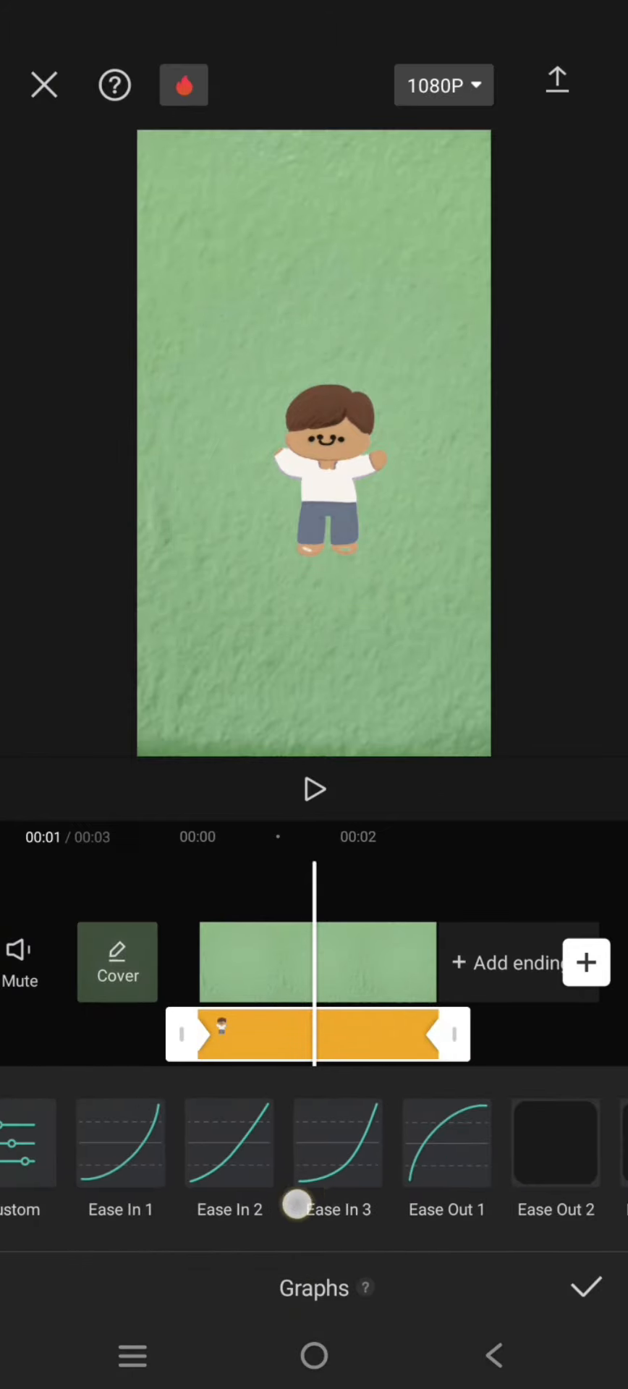
scroll(left, 3)
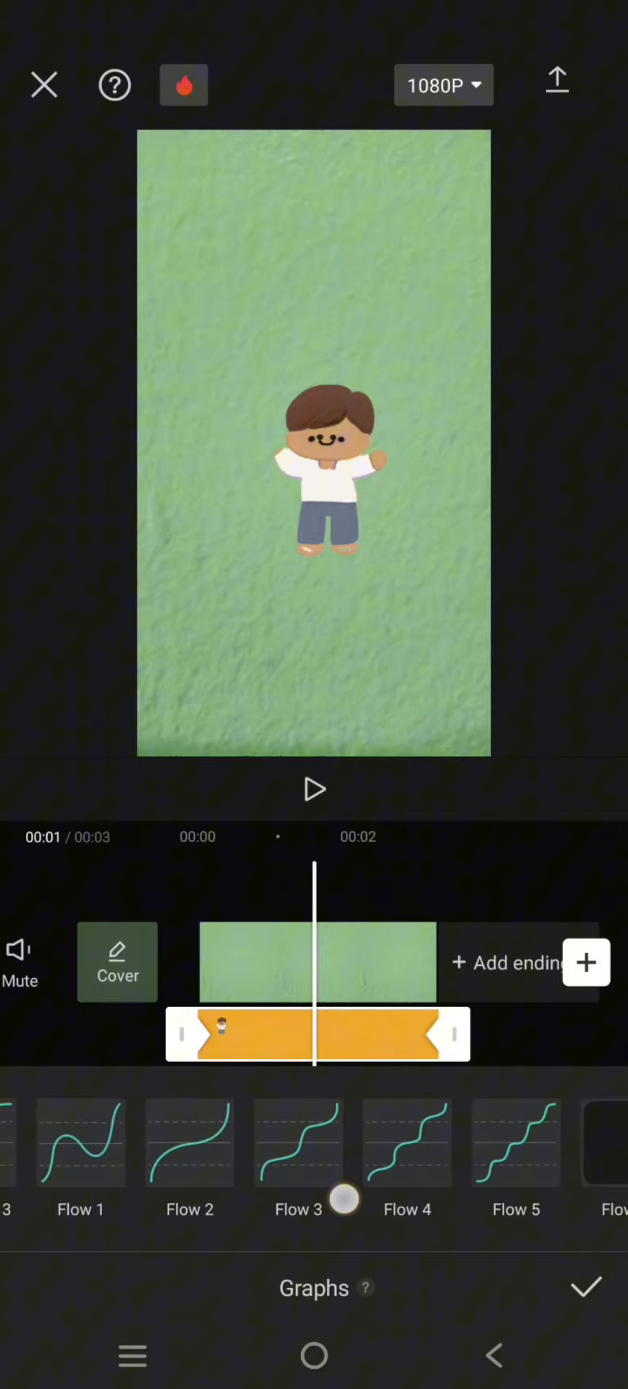
scroll(left, 3)
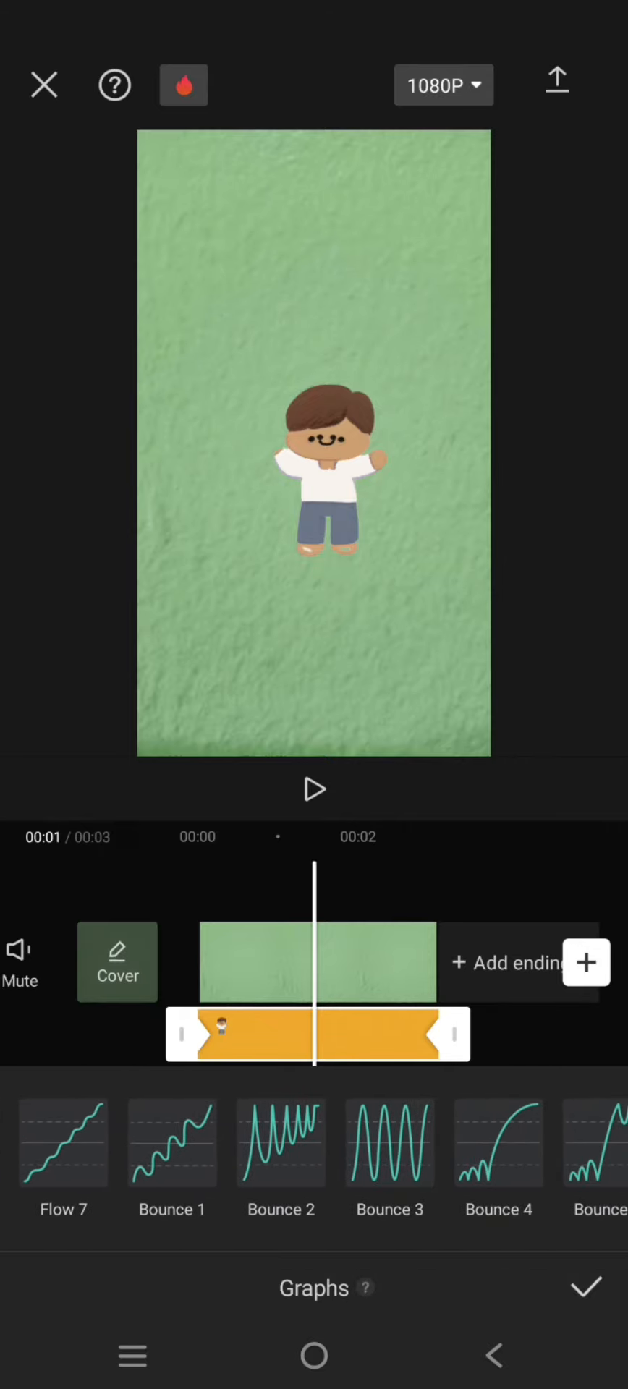
scroll(left, 3)
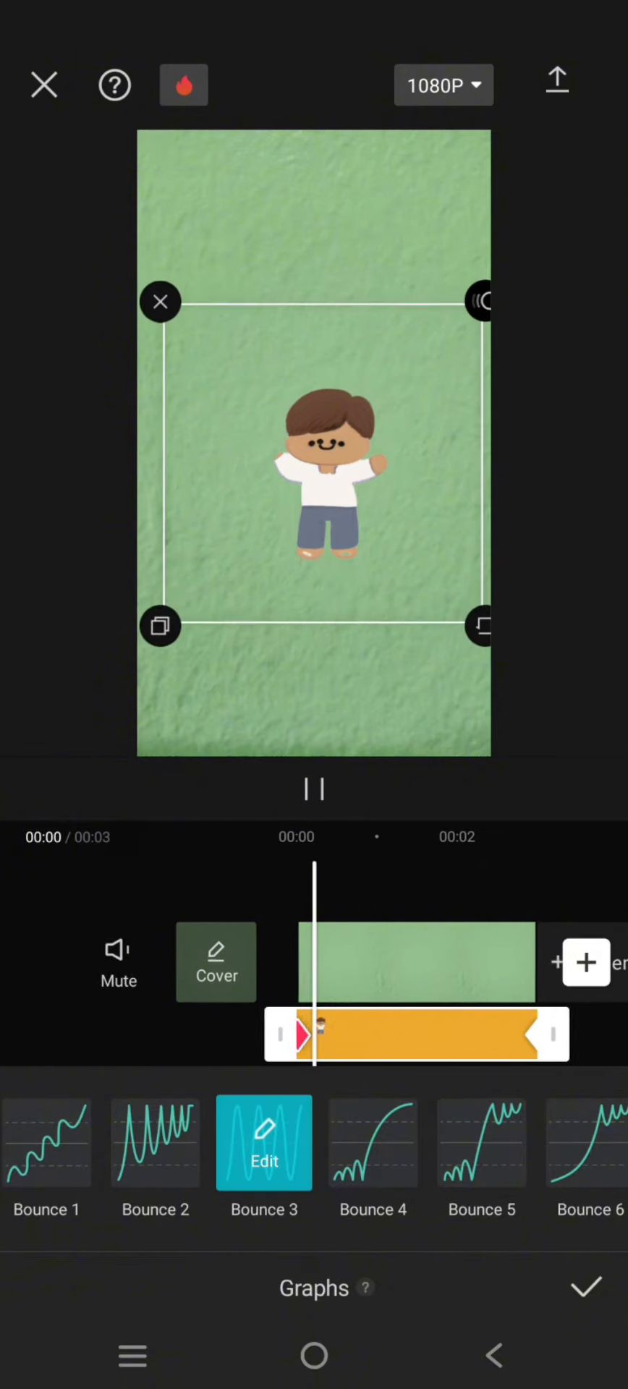
click(586, 1287)
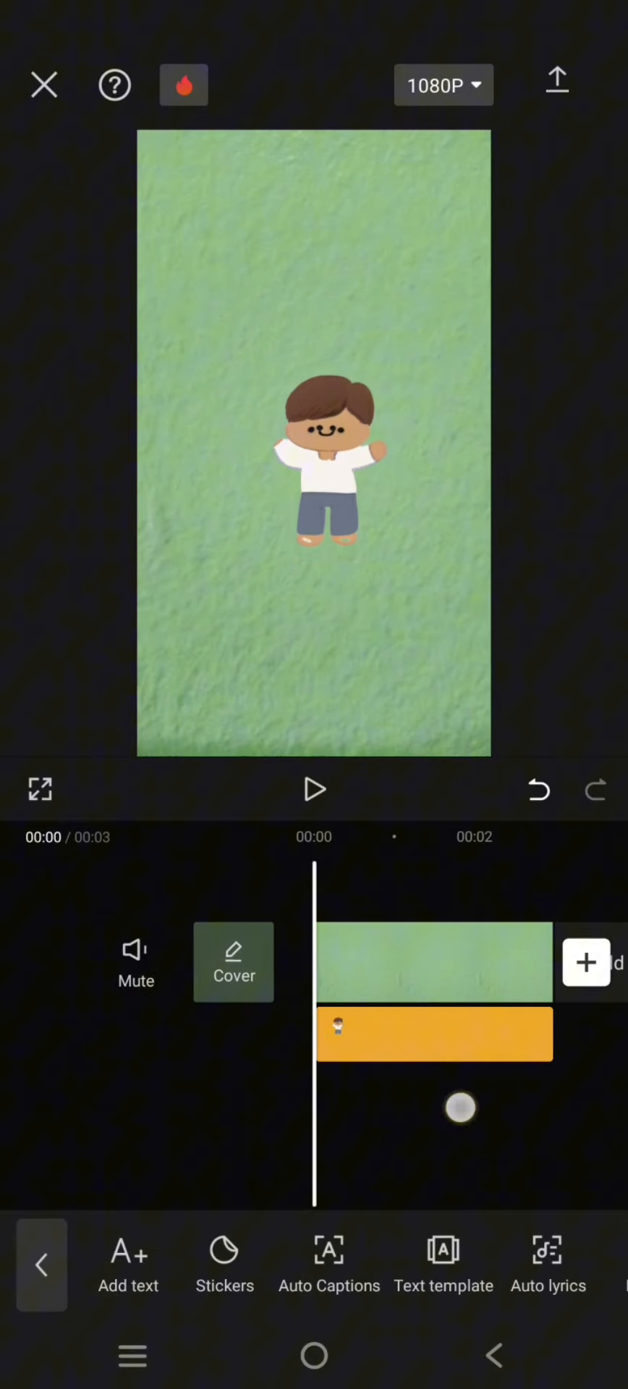
click(314, 790)
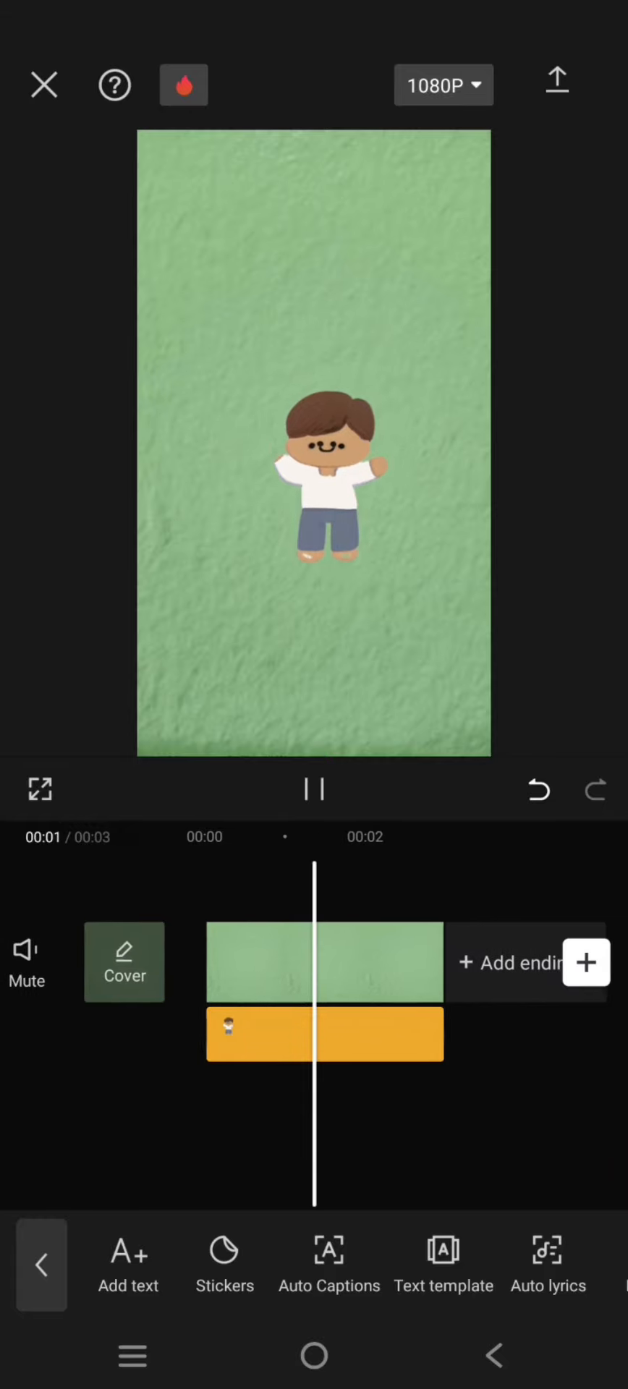